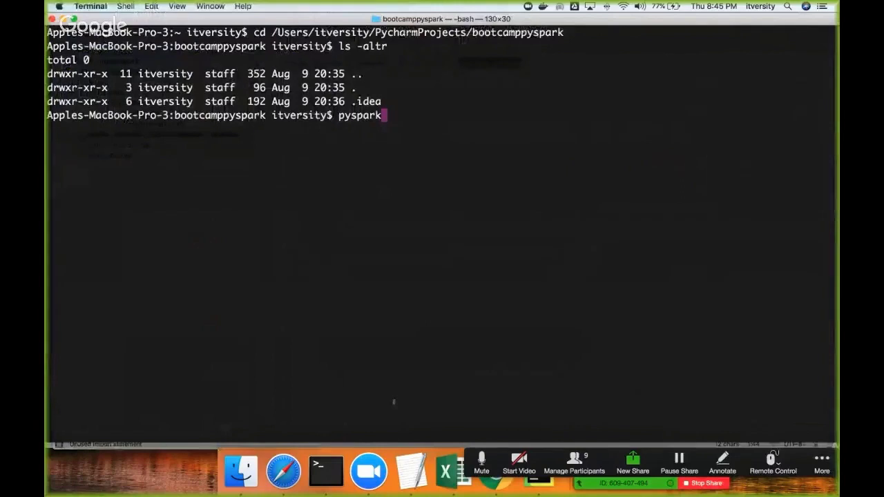
# Start pyspark in the project folder and print sc to confirm the local SparkContext.
pyautogui.press('Return')
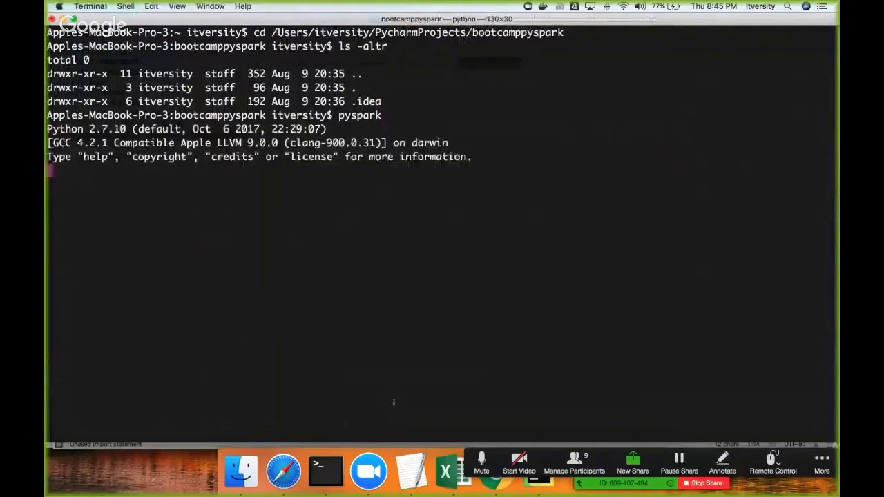
pyautogui.press('Return')
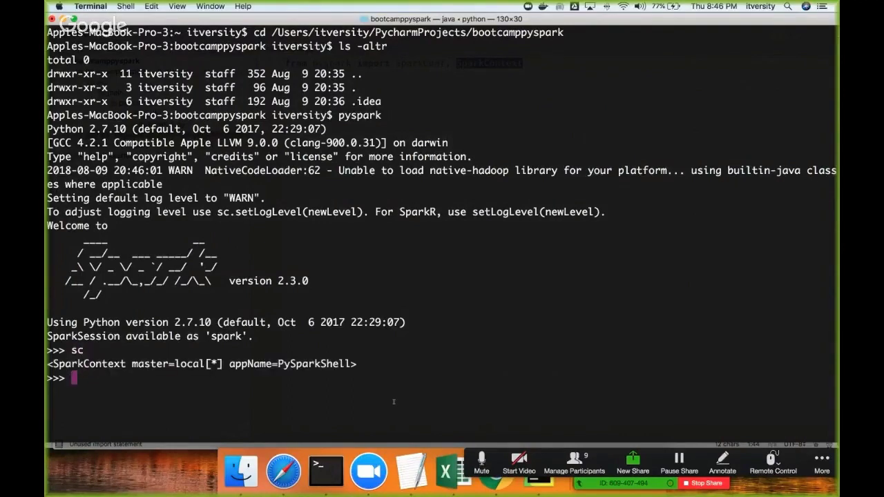
# Evaluate type(sc) to confirm a SparkContext, then discard an unfinished orders = sc.textFile( line.
pyautogui.write('type(sc)')
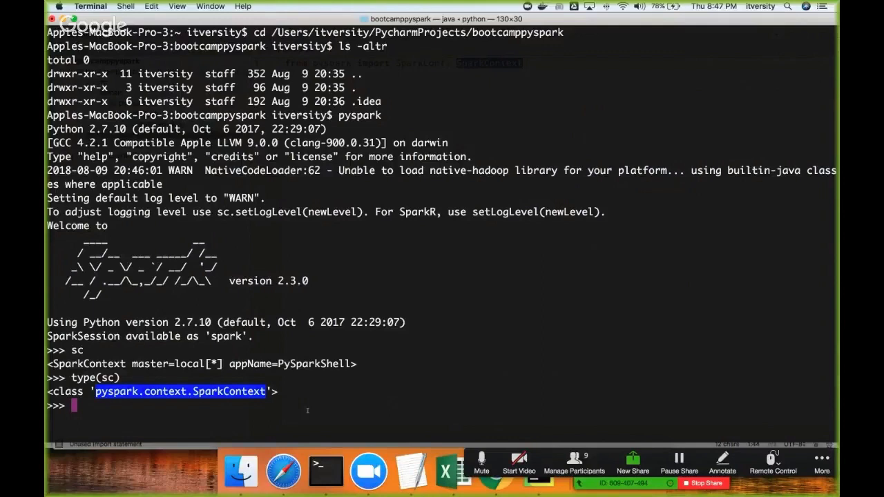
pyautogui.write('orders = sc.')
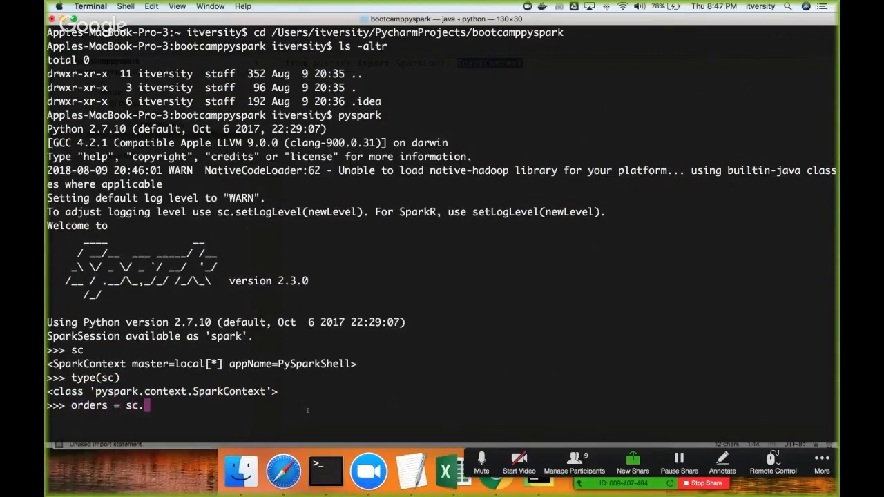
pyautogui.write('textFile(')
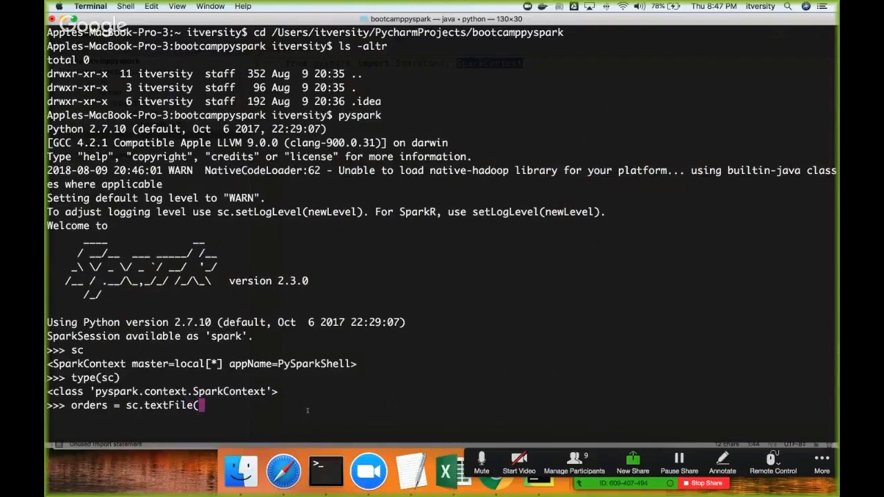
pyautogui.press('Backspace')
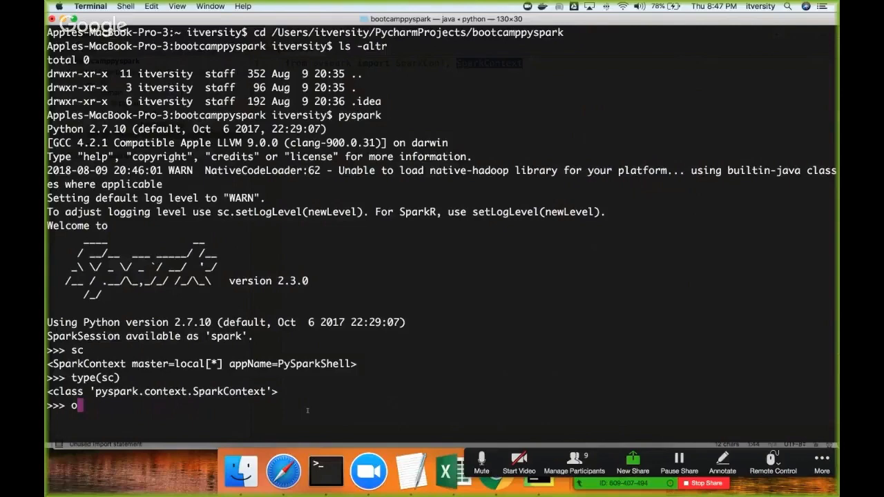
pyautogui.press('Backspace')
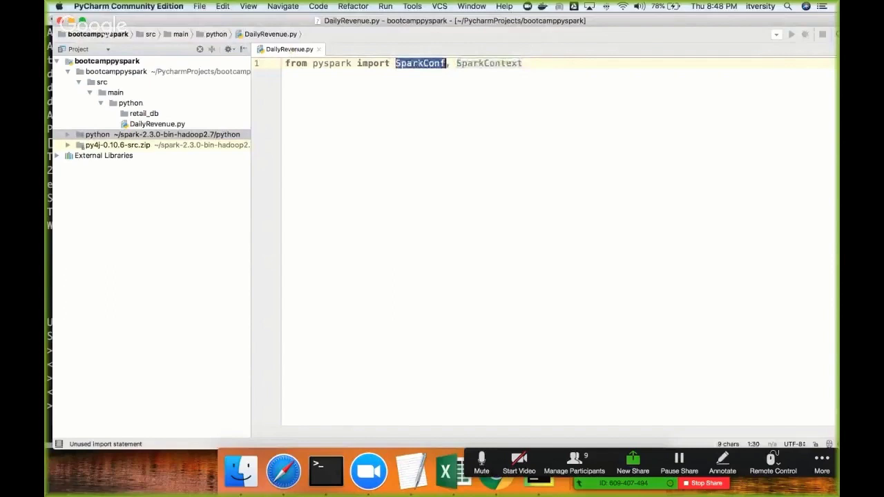
pyautogui.moveTo(419, 64)
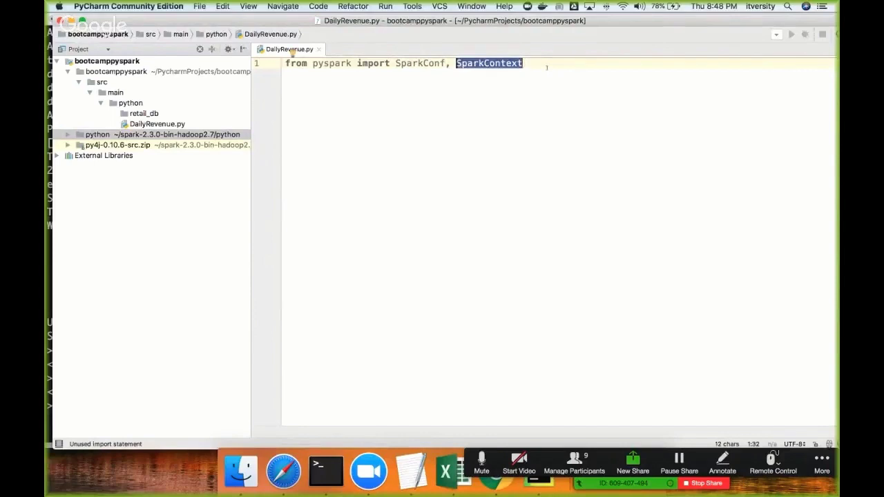
# Write conf = SparkConf() chained with empty setMaster() and setAppName() calls.
pyautogui.write('conf =')
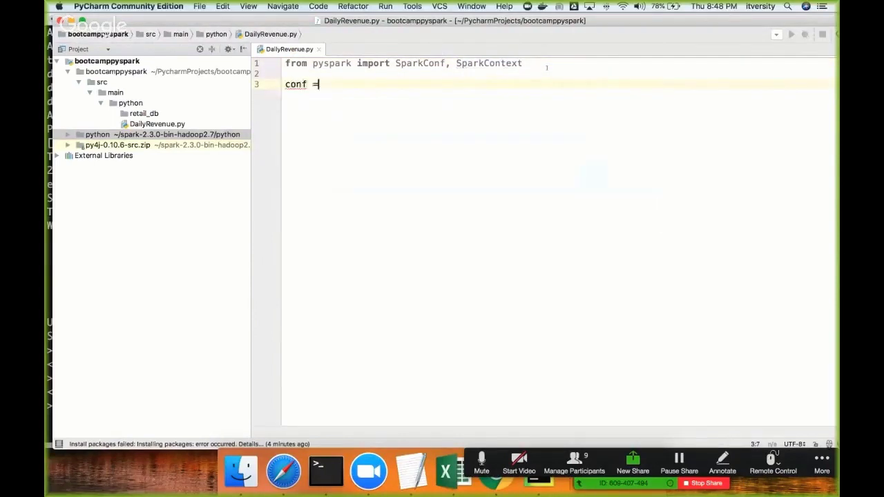
pyautogui.write('SparkConf()')
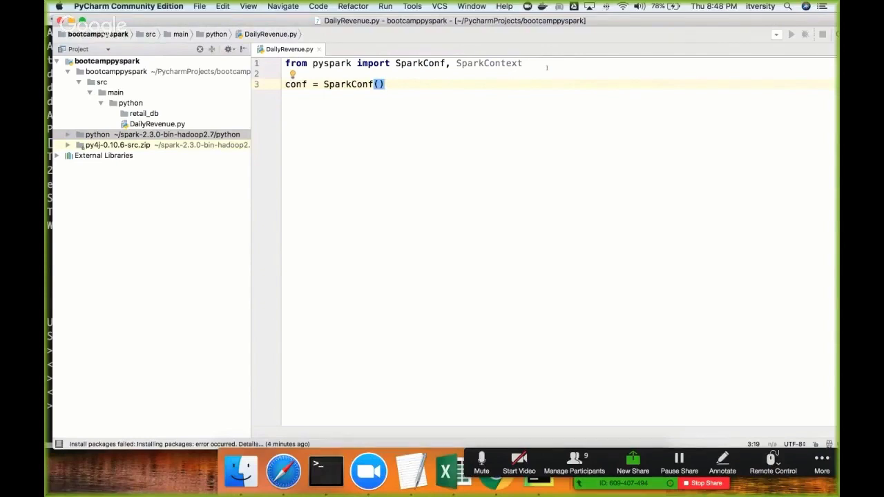
pyautogui.write('.')
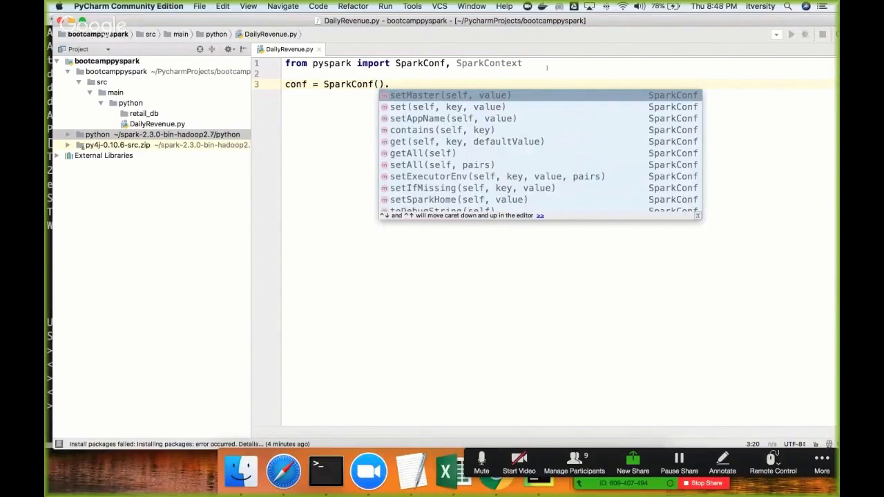
pyautogui.write('setMaster().setAppName(')
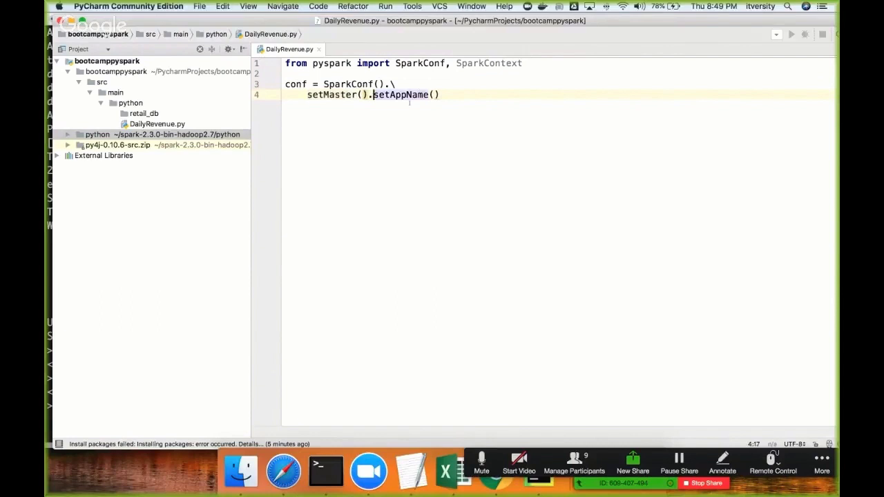
# Fill setMaster("local") and setAppName("Daily Revenue"), continuing the chain onto a new line.
pyautogui.press('Enter')
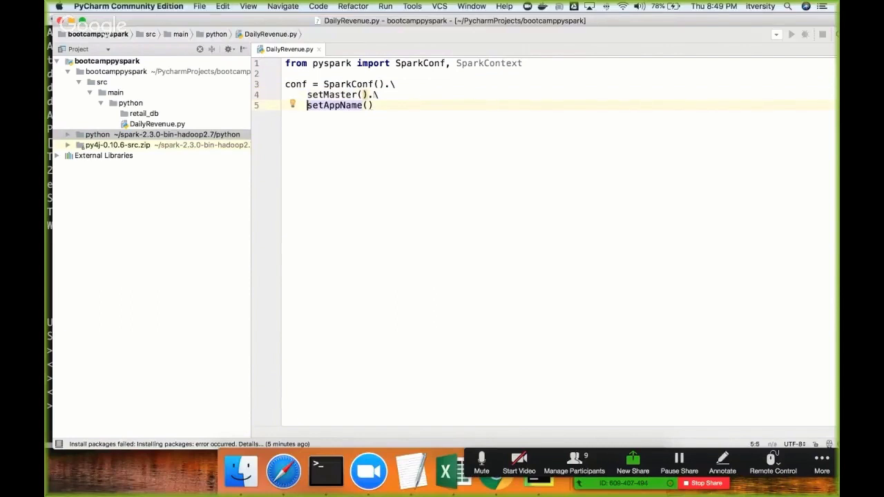
pyautogui.click(394, 84)
pyautogui.write('"l')
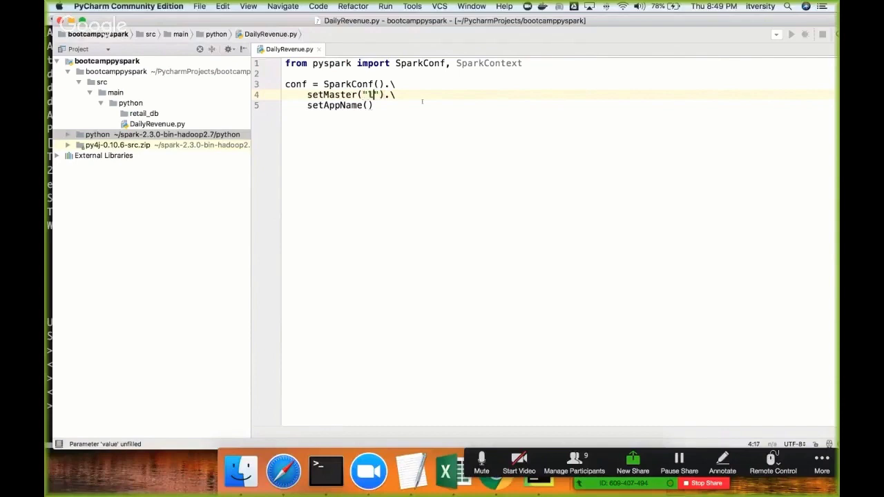
pyautogui.write('ocal')
pyautogui.click(340, 105)
pyautogui.write('"Daily Revenue')
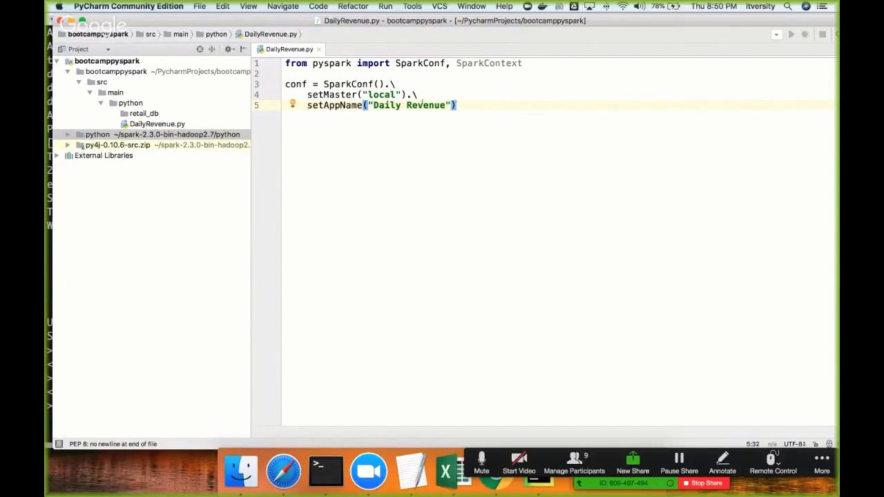
pyautogui.write('.')
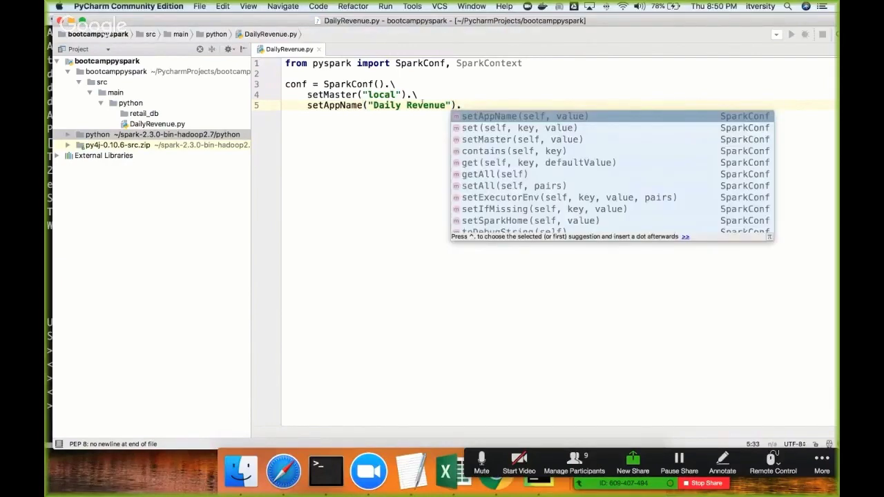
pyautogui.press('enter')
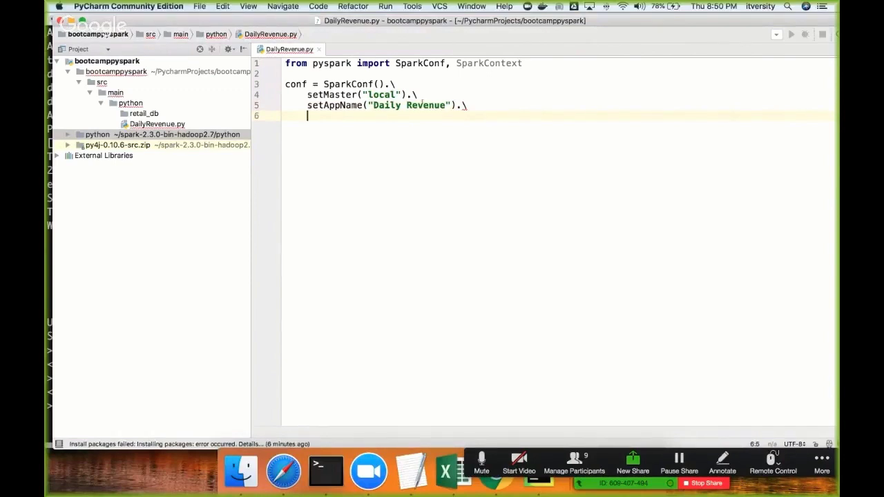
# End the conf chain with set("conf.ui.port", "12901").
pyautogui.write('set(')
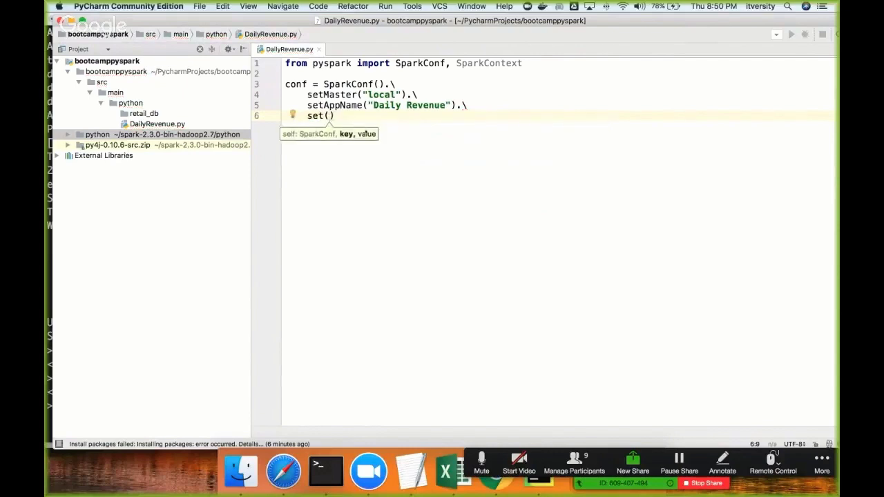
pyautogui.write('"conf.')
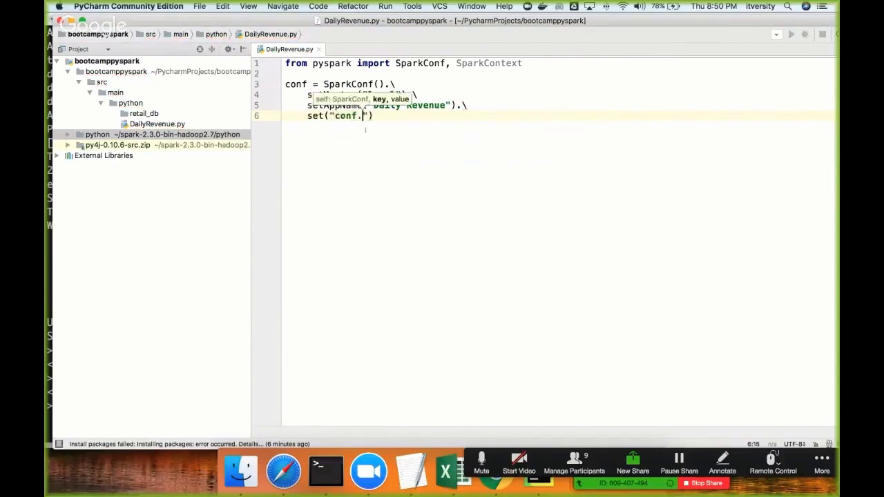
pyautogui.write('ui.port", "')
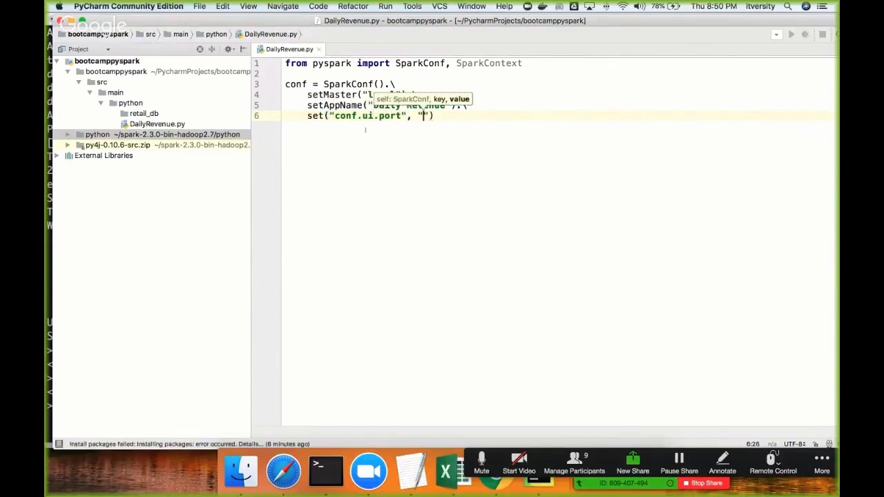
pyautogui.write('12901')
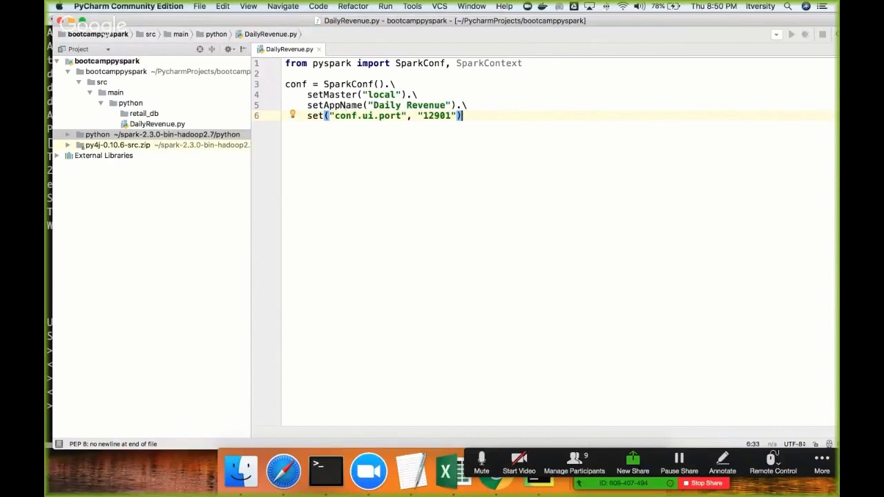
pyautogui.doubleClick(330, 94)
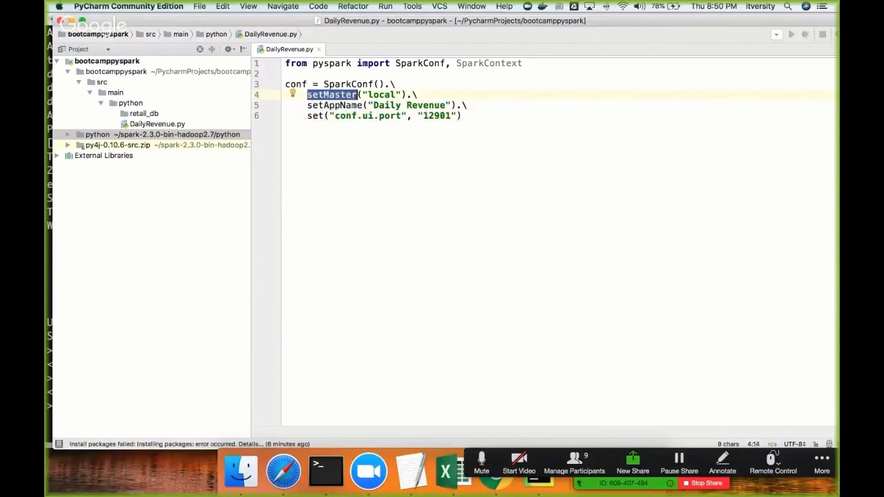
pyautogui.doubleClick(368, 116)
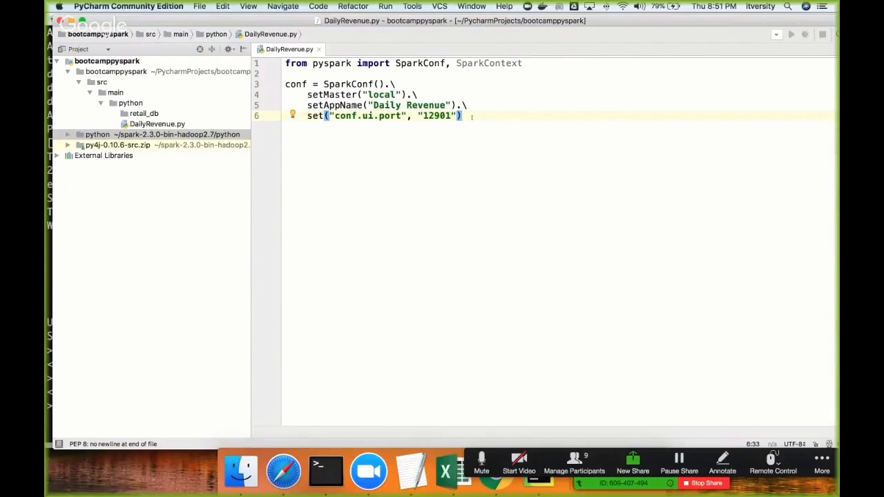
pyautogui.doubleClick(330, 94)
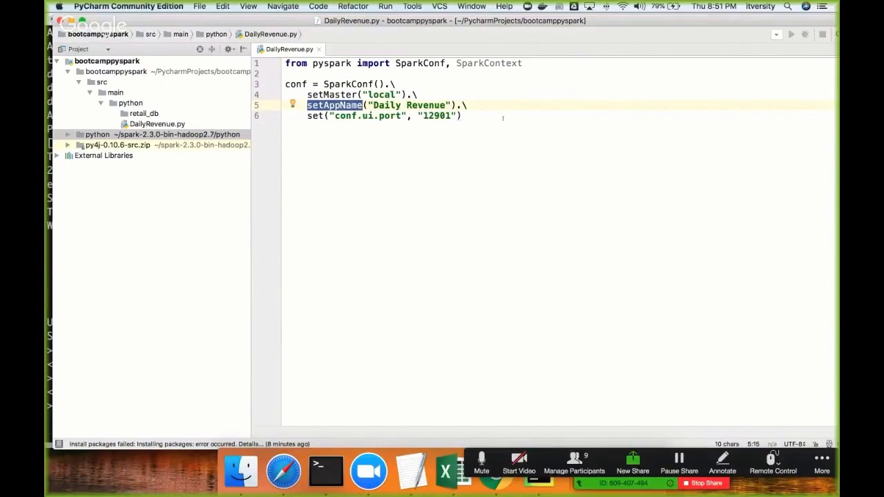
pyautogui.write('sc')
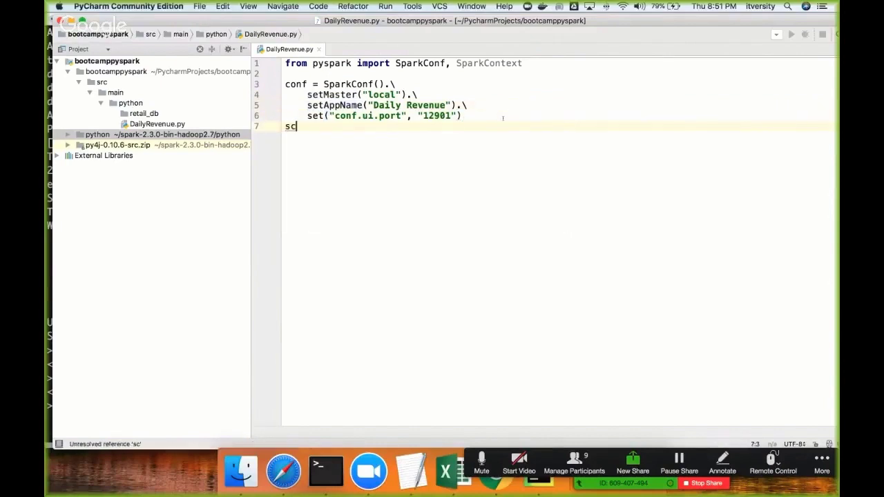
# Create the context with sc = SparkContext(conf=conf).
pyautogui.write('= SparkContext')
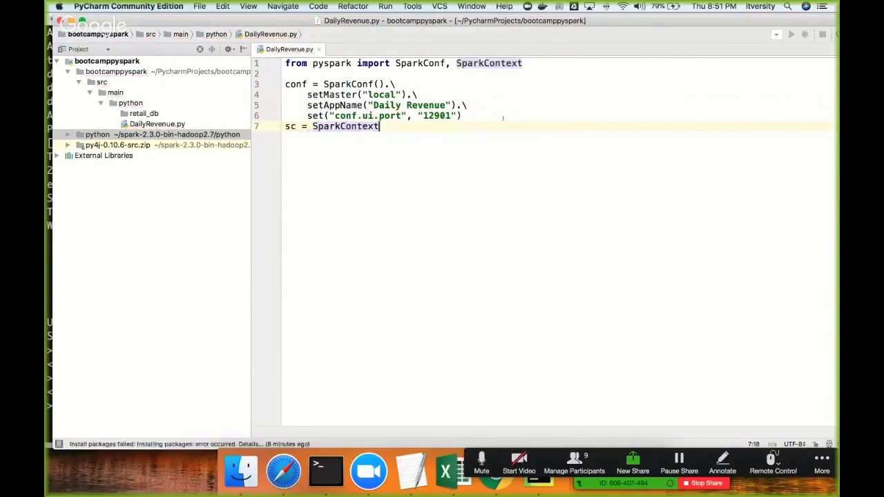
pyautogui.write('(conf=conf')
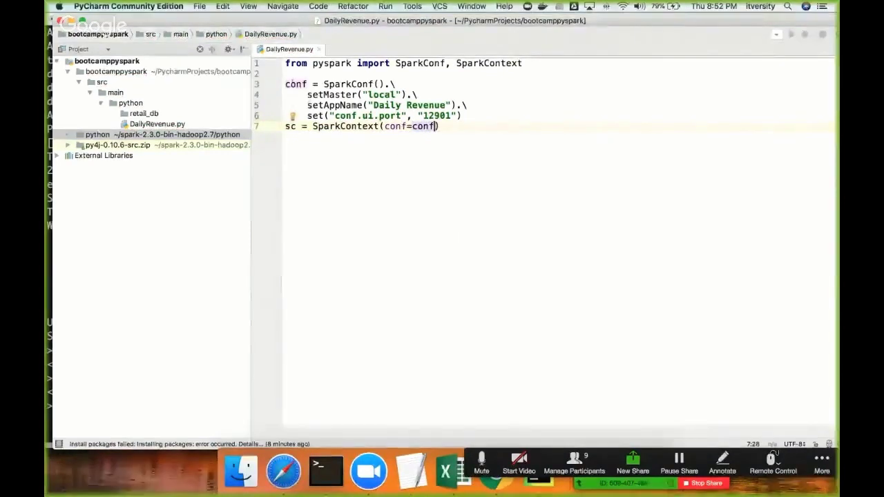
pyautogui.doubleClick(392, 127)
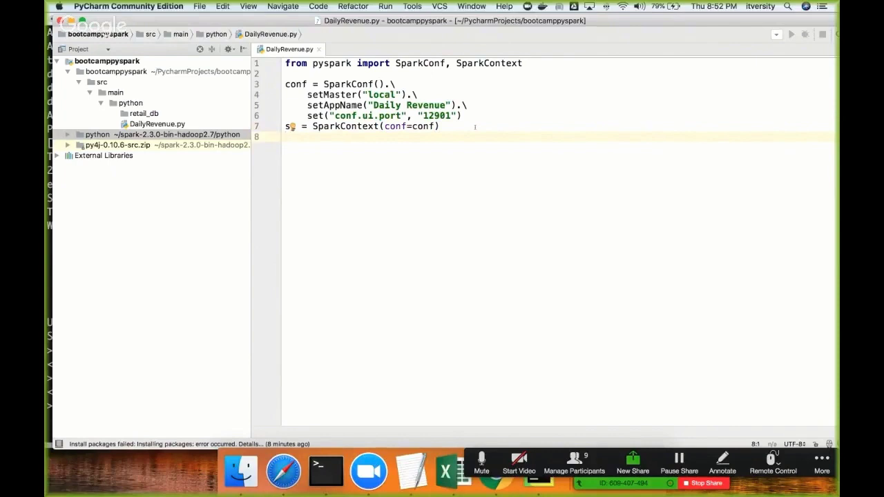
# Load orders from /Users/itversity/Research/data/retail_db/orders via sc.textFile.
pyautogui.write('orders = sc.textFile("/Us')
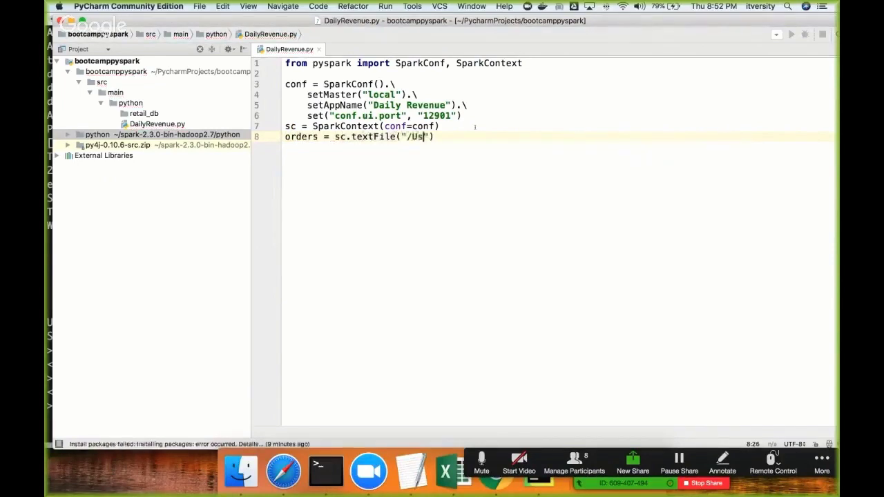
pyautogui.write('ers/itve')
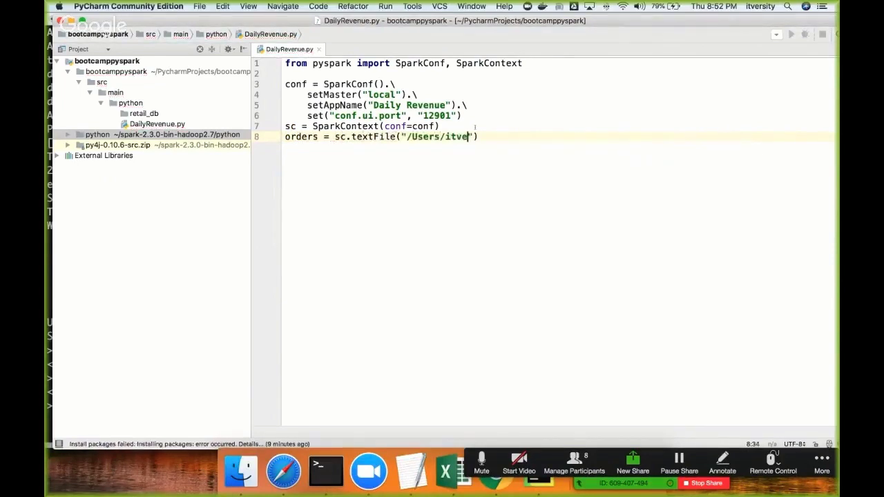
pyautogui.write('rsity/Resea')
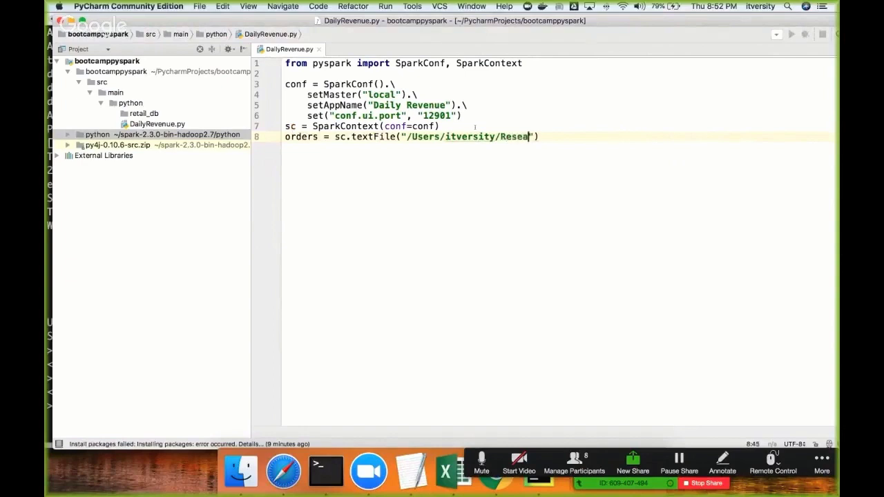
pyautogui.write('rch/data/retail_db/or')
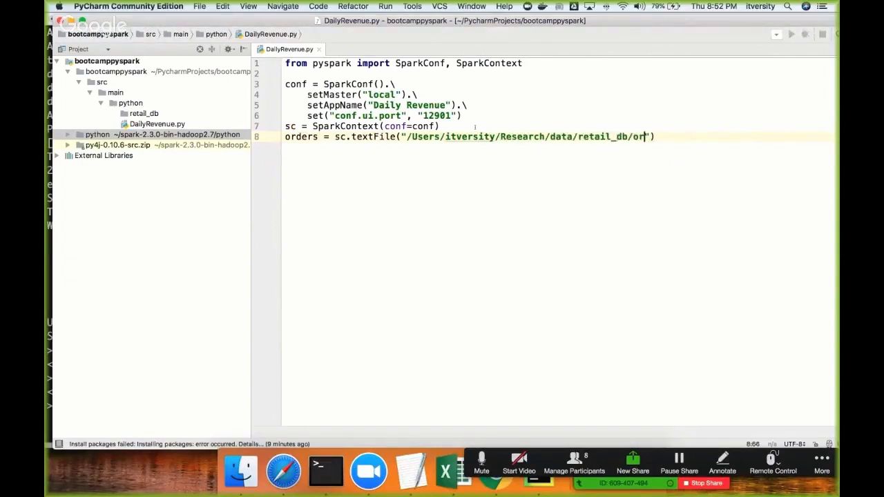
pyautogui.write('ders')
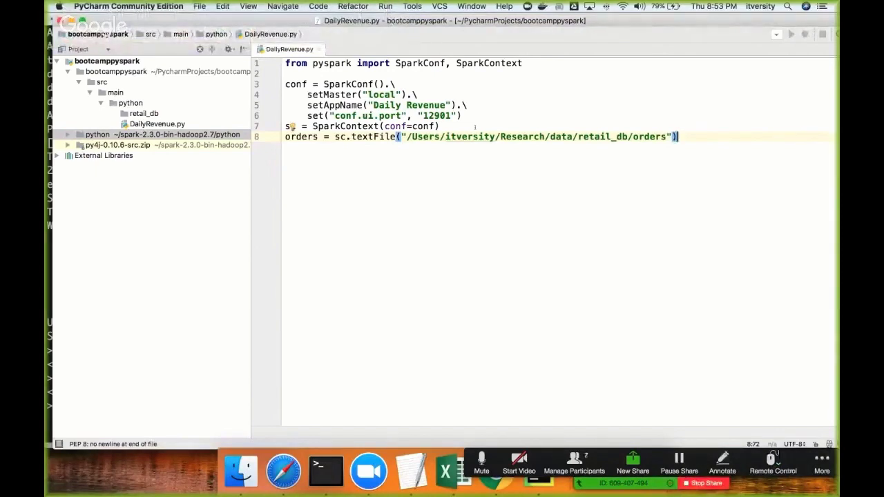
# Add print(str(orders.count())) to report the orders record count.
pyautogui.write('orders.')
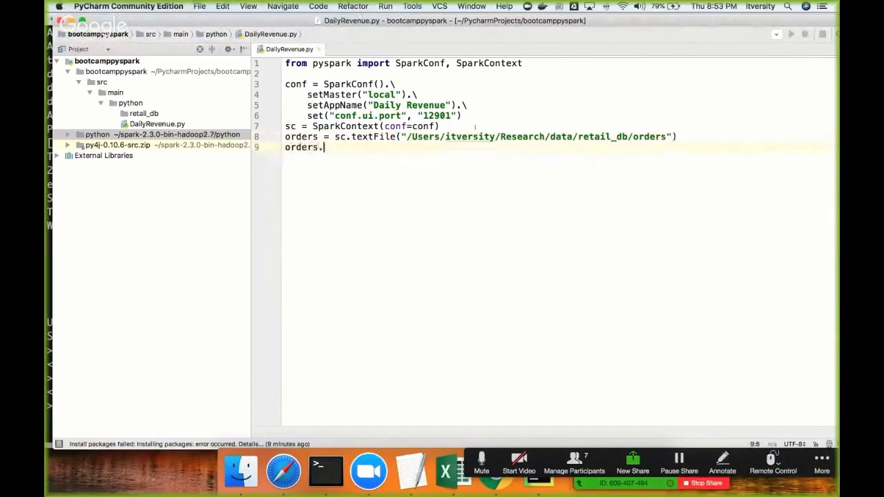
pyautogui.write('count()')
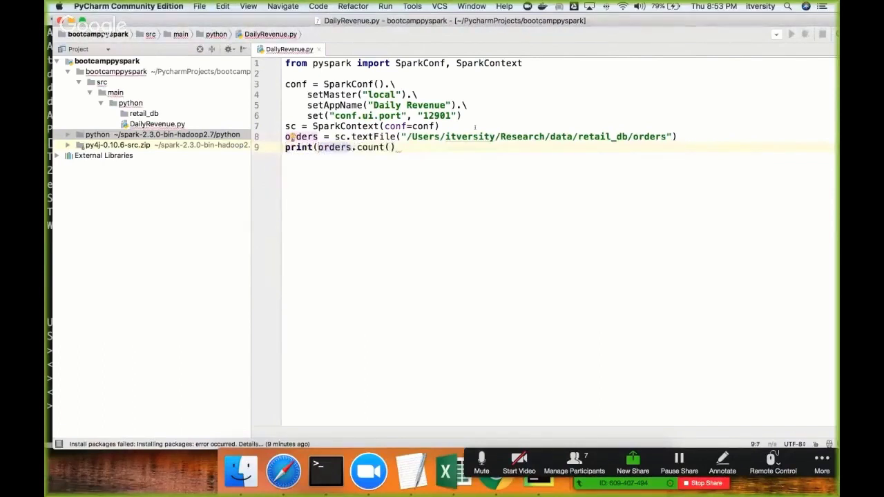
pyautogui.write('str(')
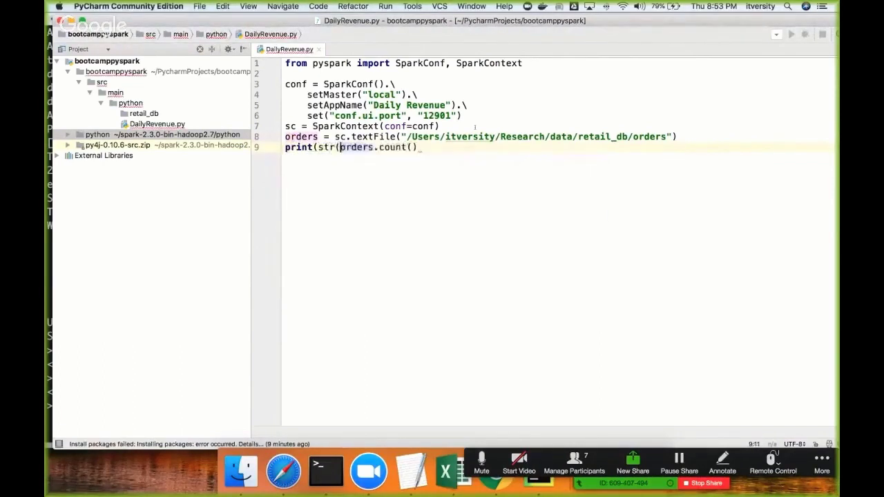
pyautogui.write('))')
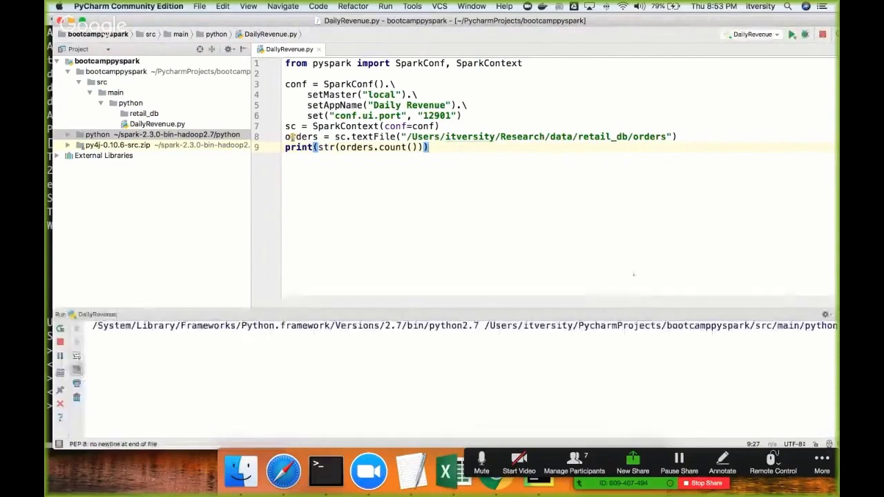
# Let the run finish and pick out the printed orders count 68883 in the console.
pyautogui.click(792, 35)
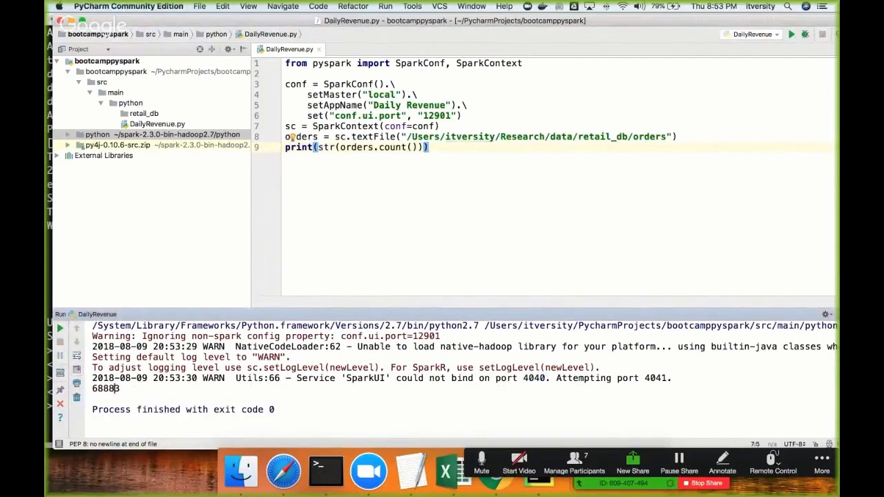
pyautogui.doubleClick(105, 390)
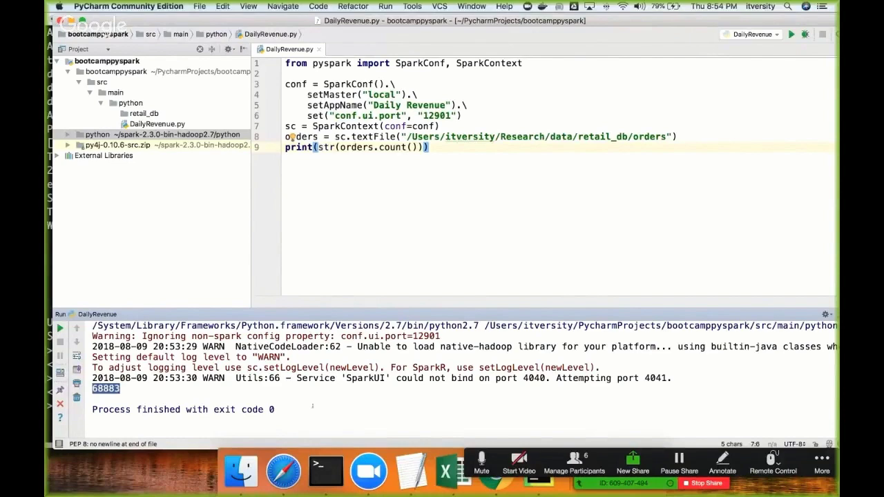
pyautogui.click(326, 471)
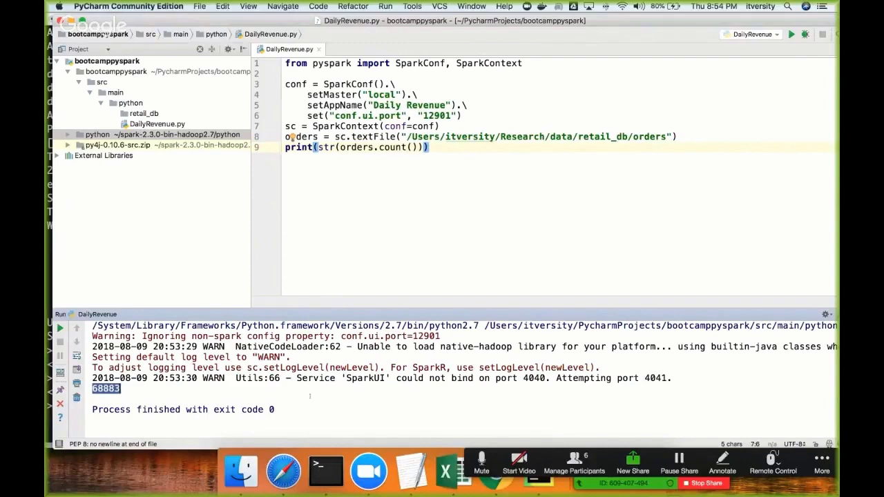
pyautogui.moveTo(282, 472)
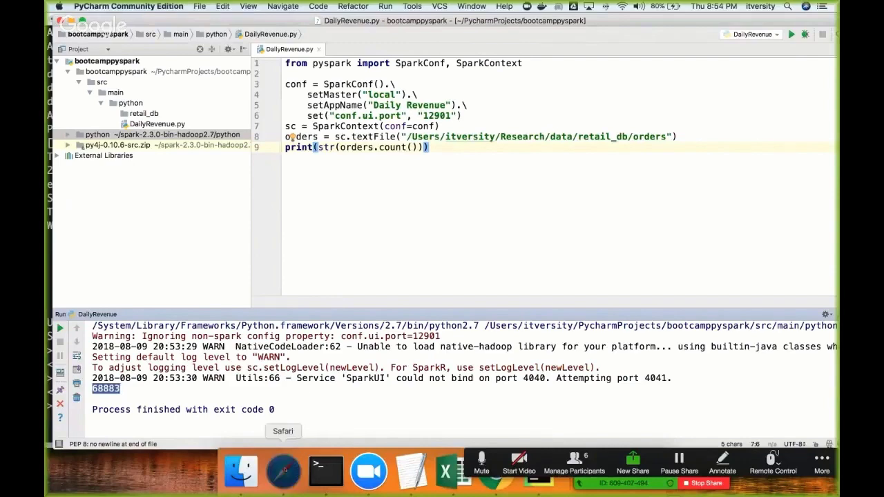
# Scroll the Kaizen lesson to the join and reduceByKey code for the daily revenue pipeline.
pyautogui.click(282, 470)
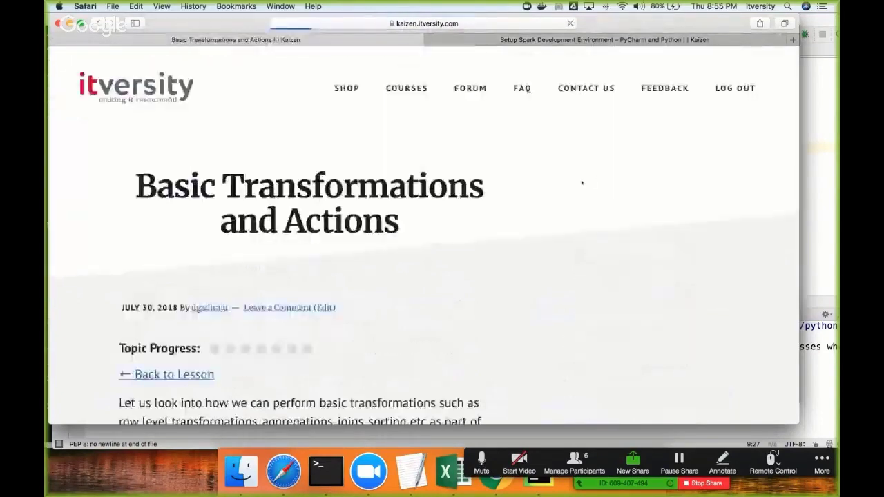
pyautogui.scroll(-3)
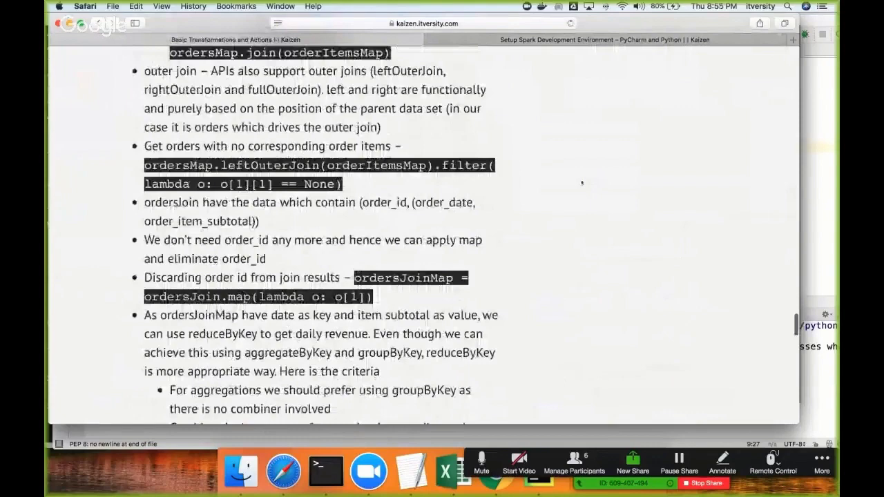
pyautogui.scroll(-3)
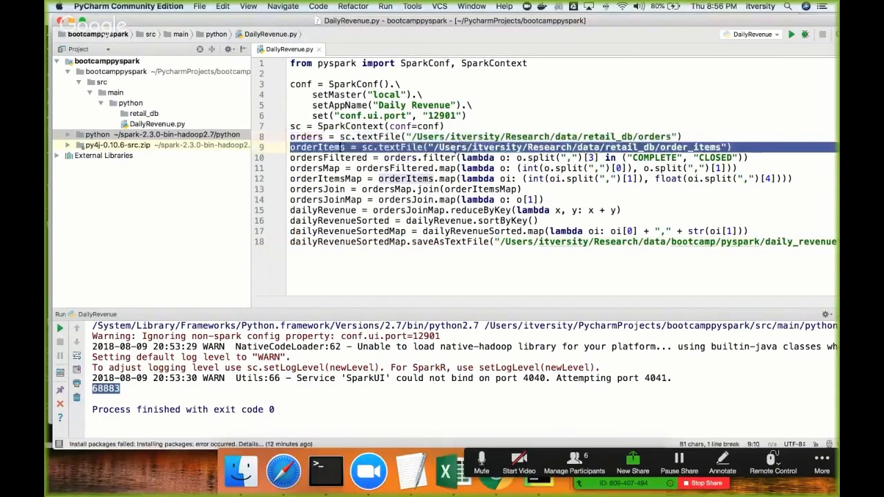
pyautogui.click(373, 158)
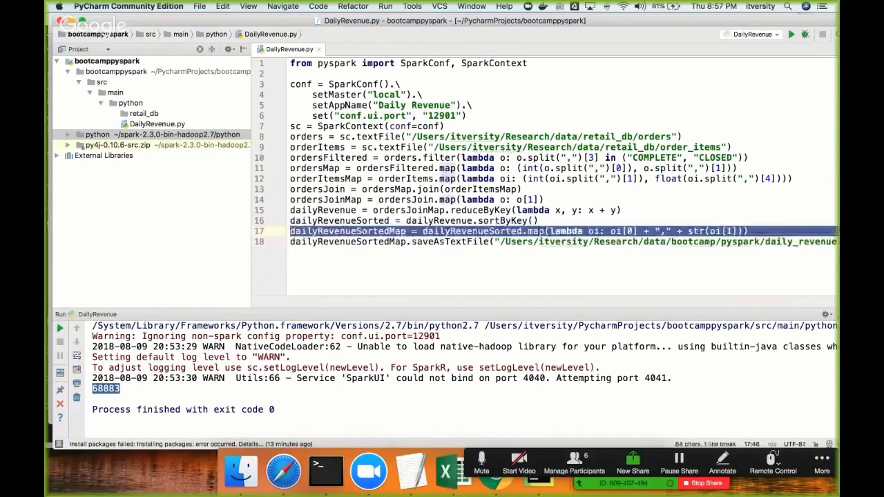
pyautogui.write('#(k, v')
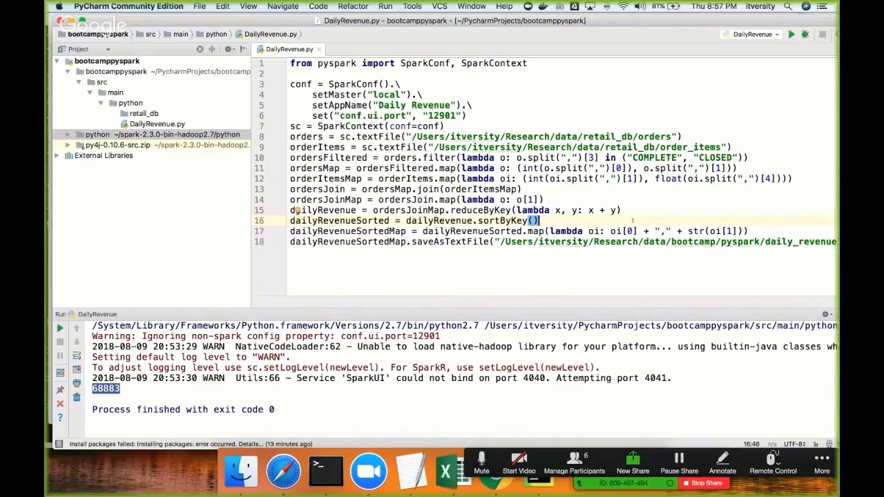
# Run DailyRevenue to save per-date revenue totals into the local daily_revenue folder.
pyautogui.rightClick(632, 219)
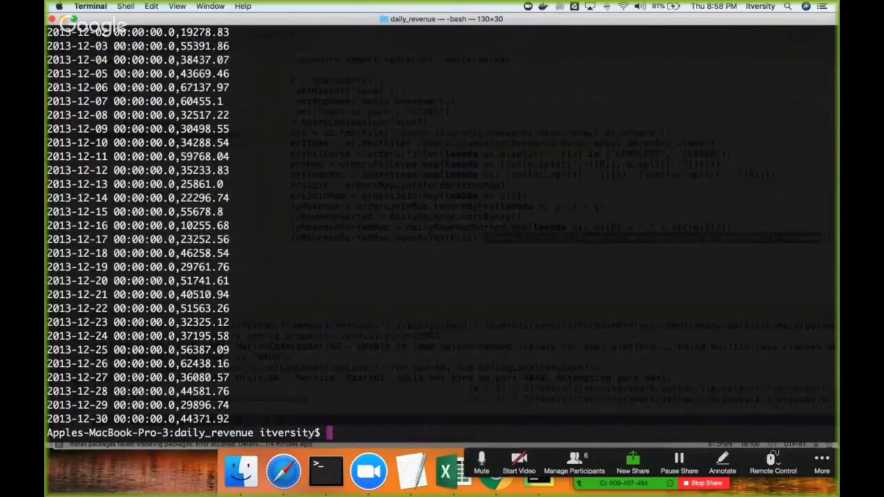
pyautogui.click(323, 470)
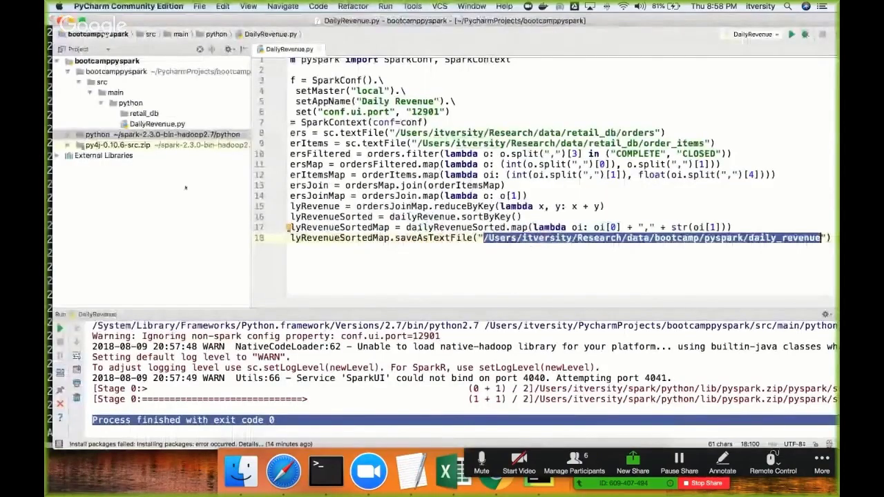